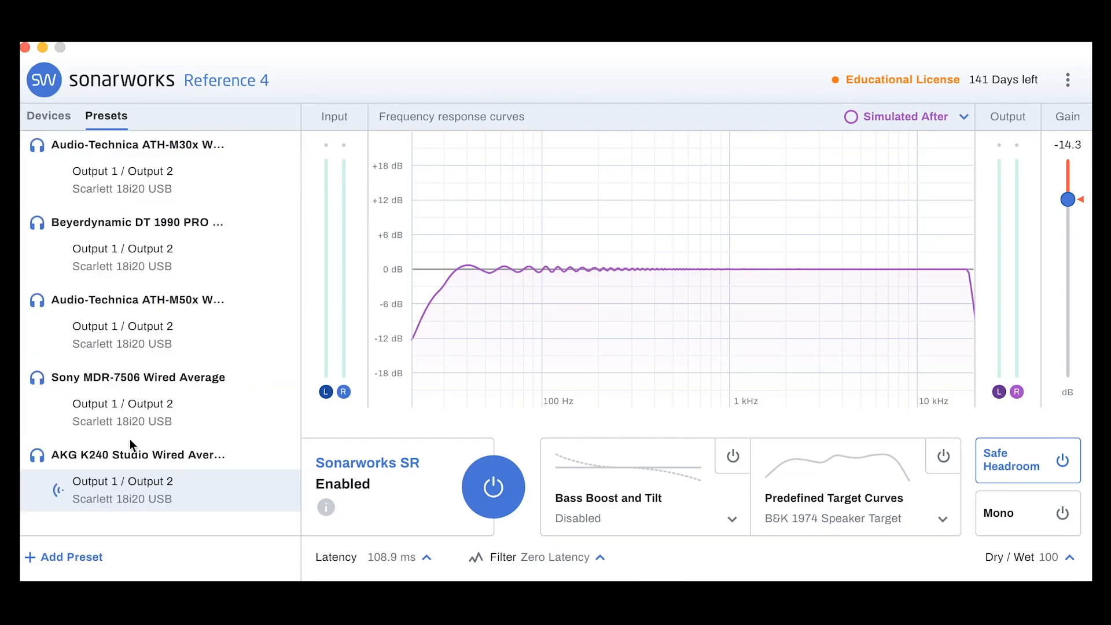
Step: Show the ATH-M30x uncorrected curve, then activate the Beyerdynamic DT 990 PRO preset
click(138, 144)
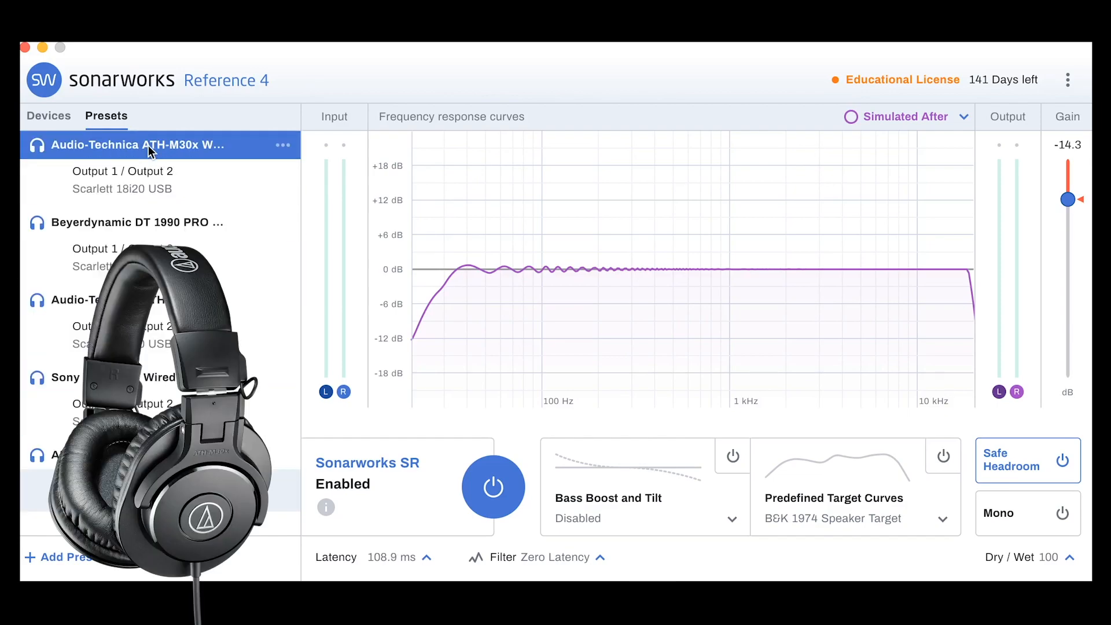
mouse_move(187, 153)
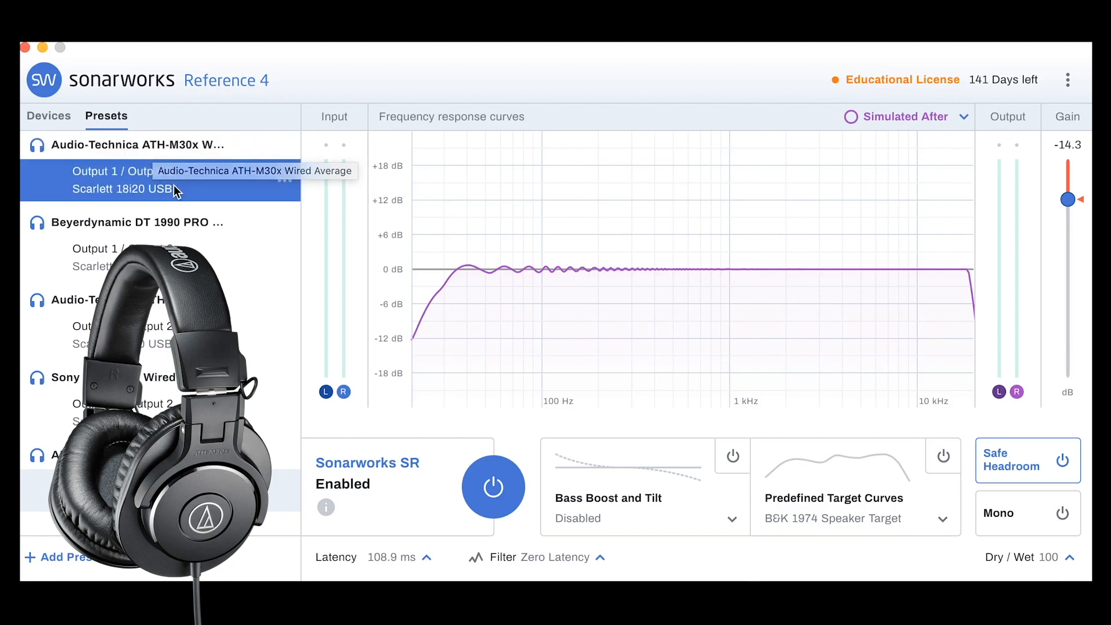
mouse_move(492, 486)
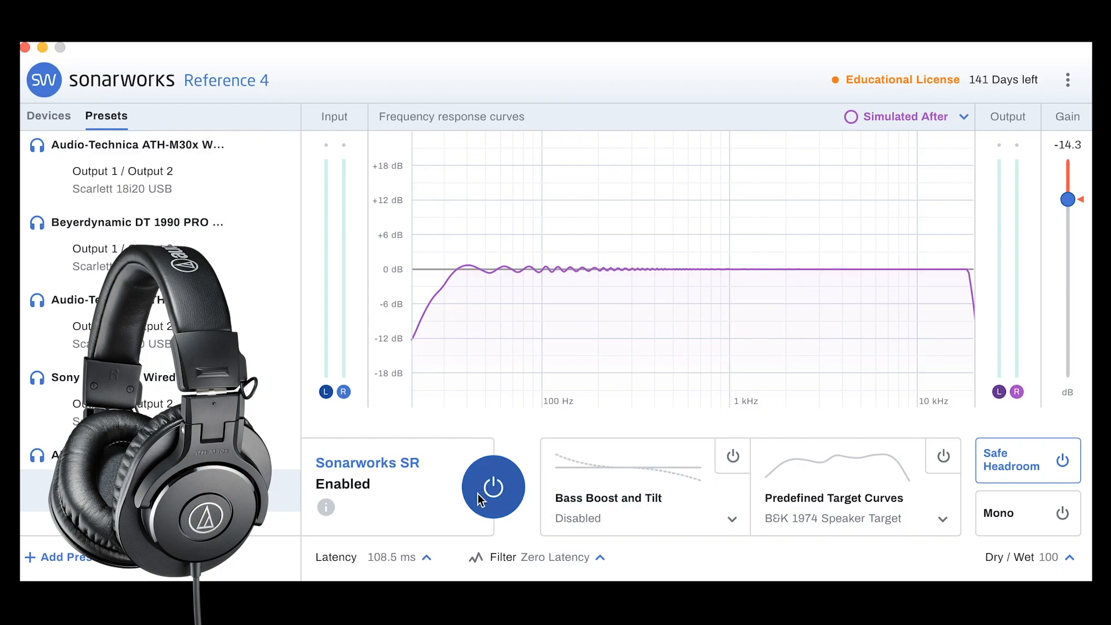
click(493, 486)
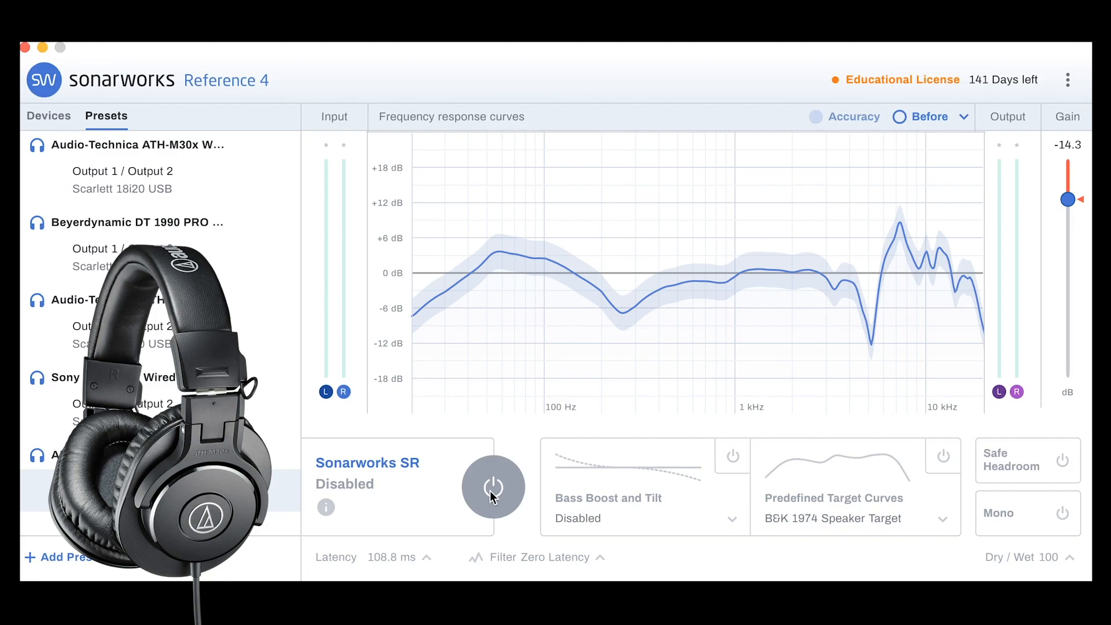
click(492, 487)
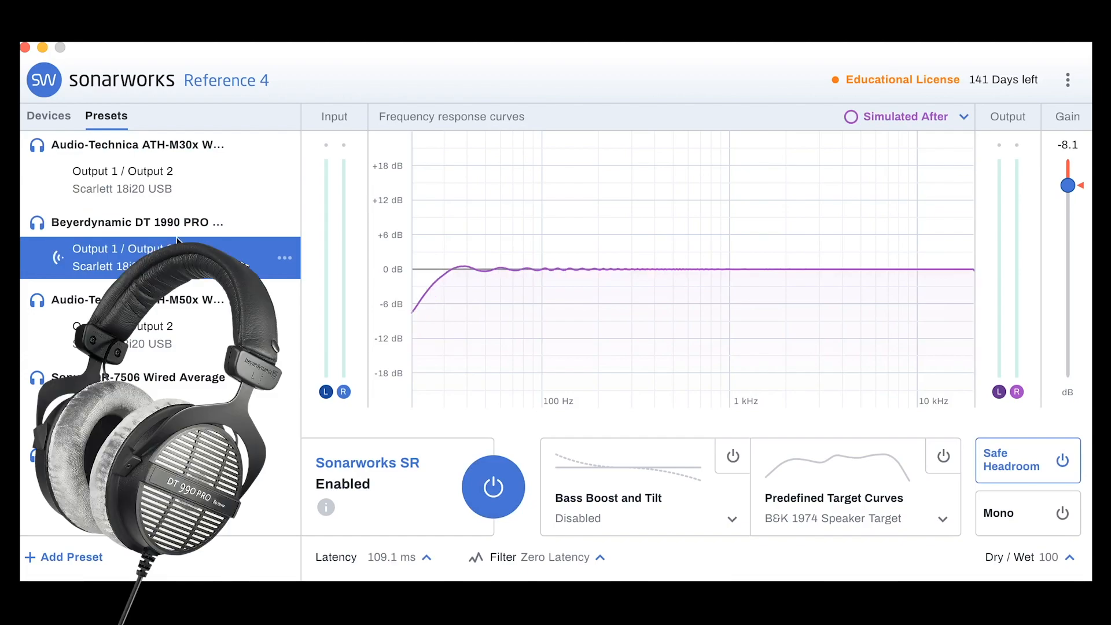
Step: View uncorrected curves for Beyerdynamic, ATH-M50x, ATH-M30x, Sony MDR-7506 and AKG K240 presets
click(492, 486)
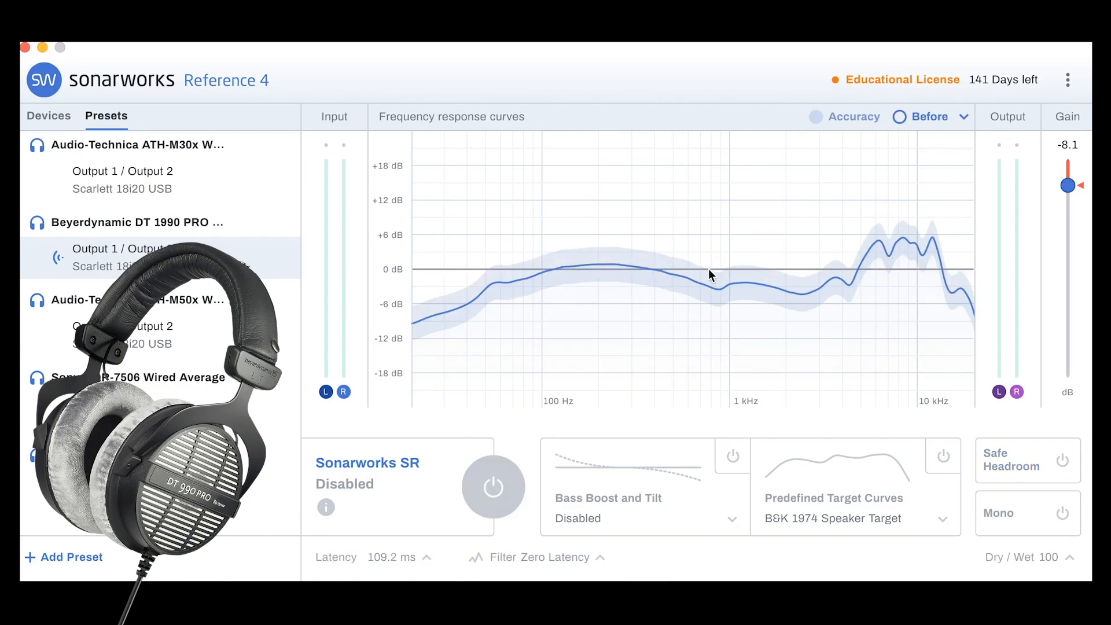
mouse_move(672, 308)
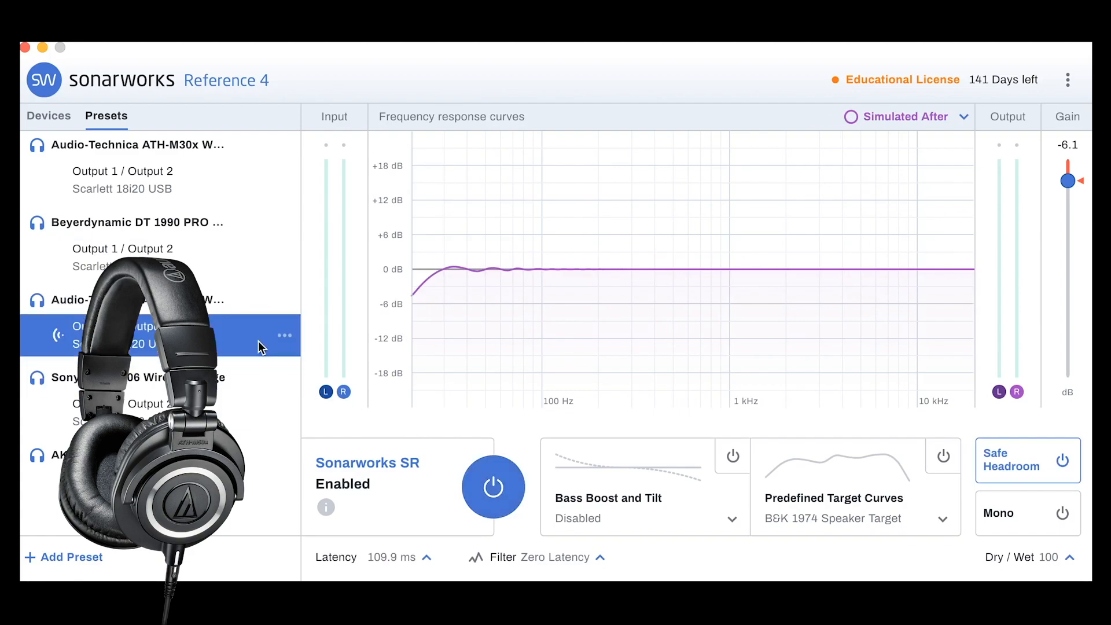
click(492, 487)
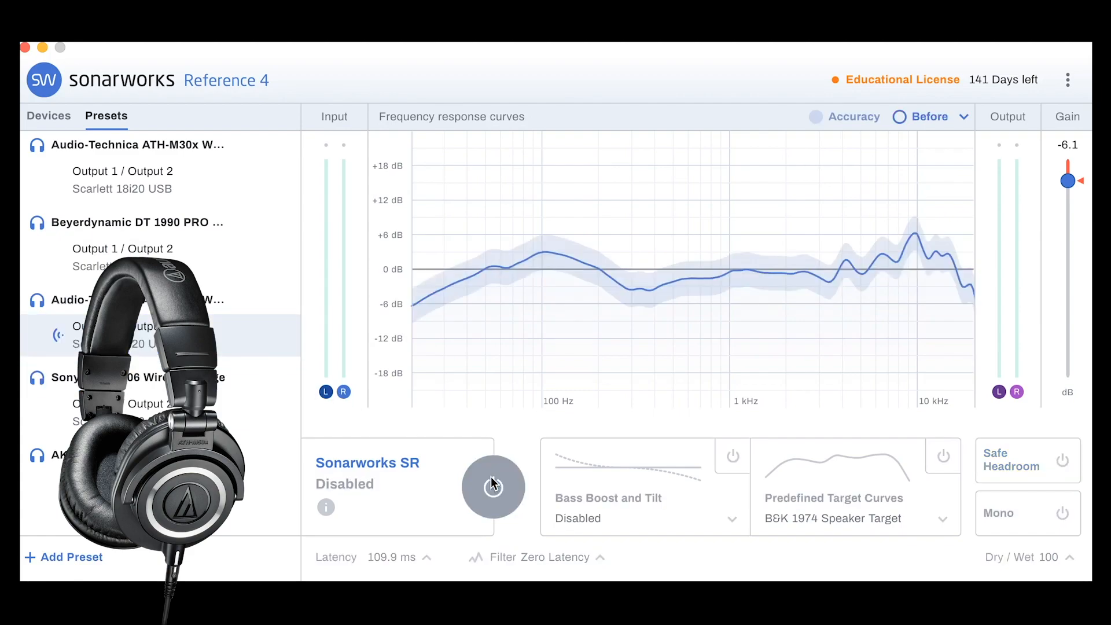
click(122, 179)
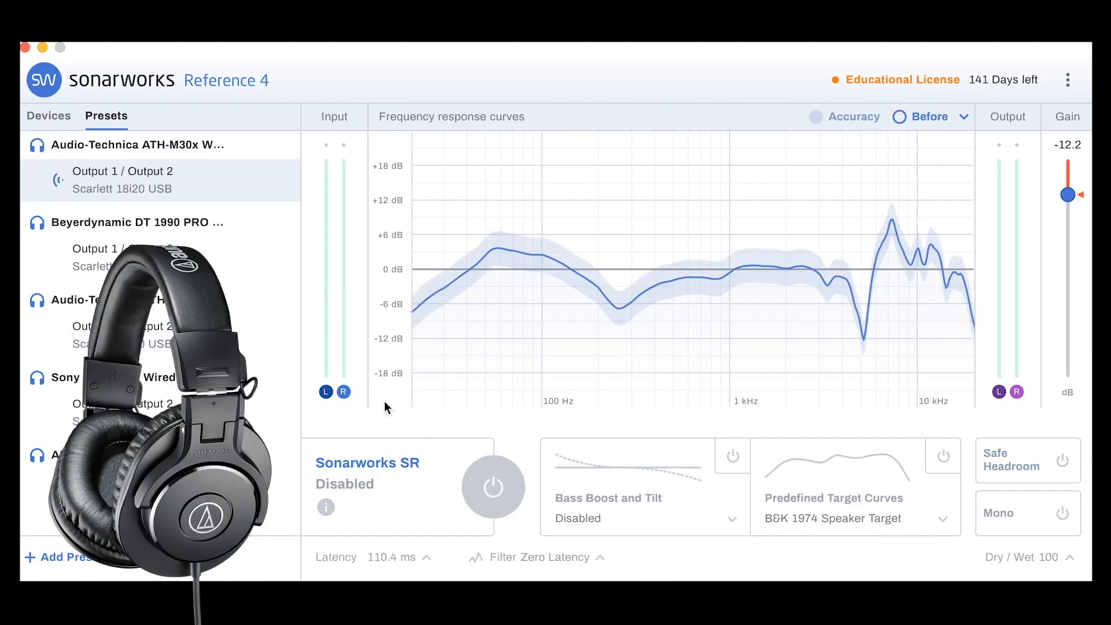
click(492, 486)
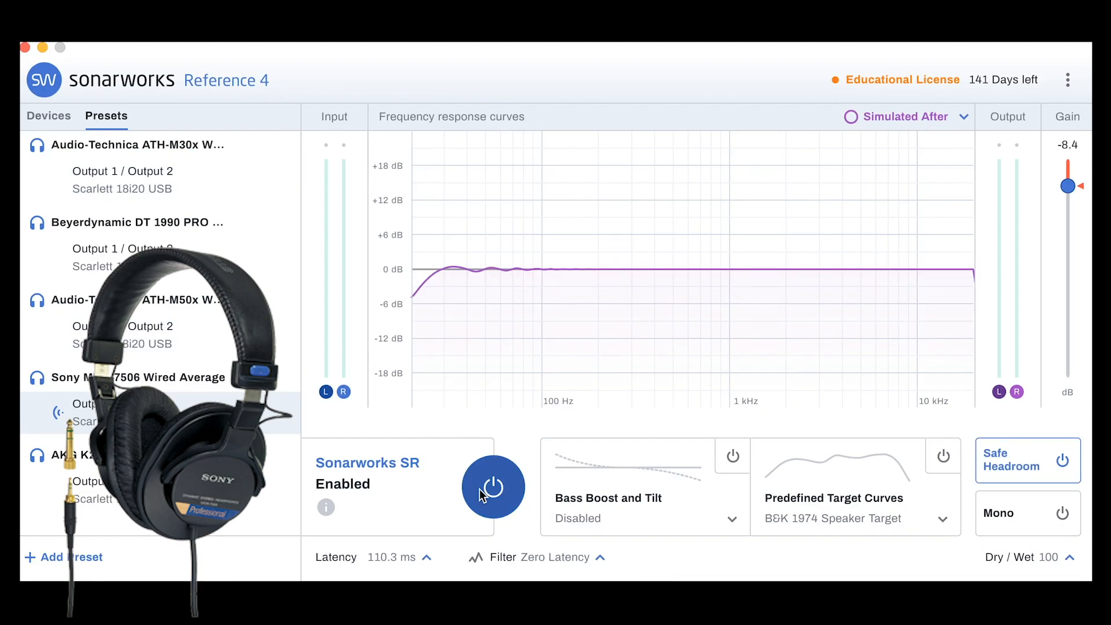
click(492, 487)
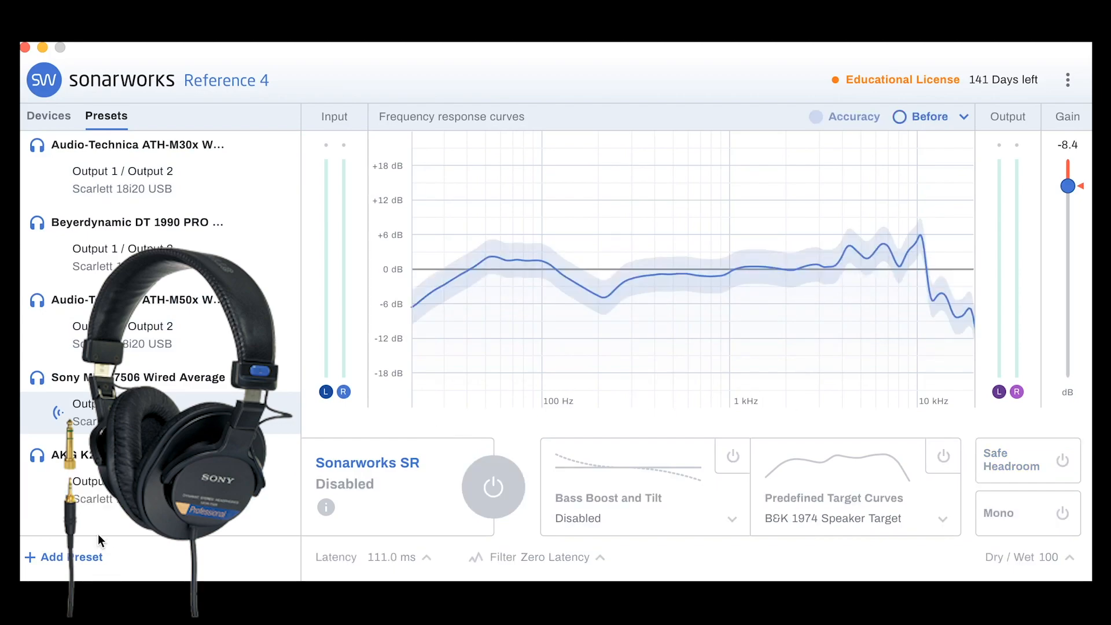
click(493, 486)
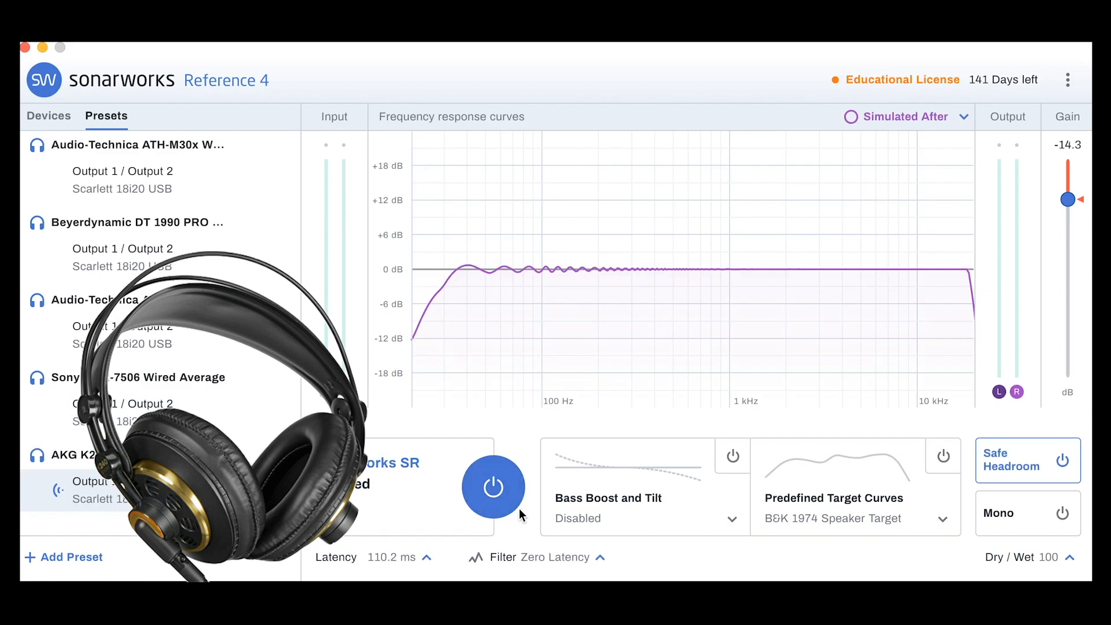
click(493, 486)
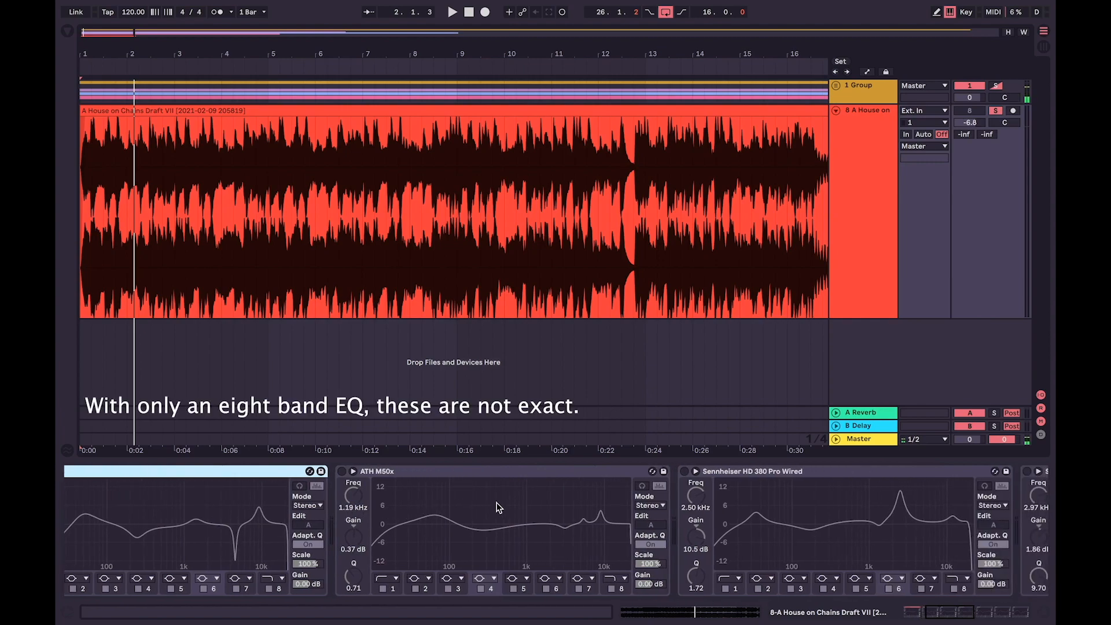
scroll(right, 3)
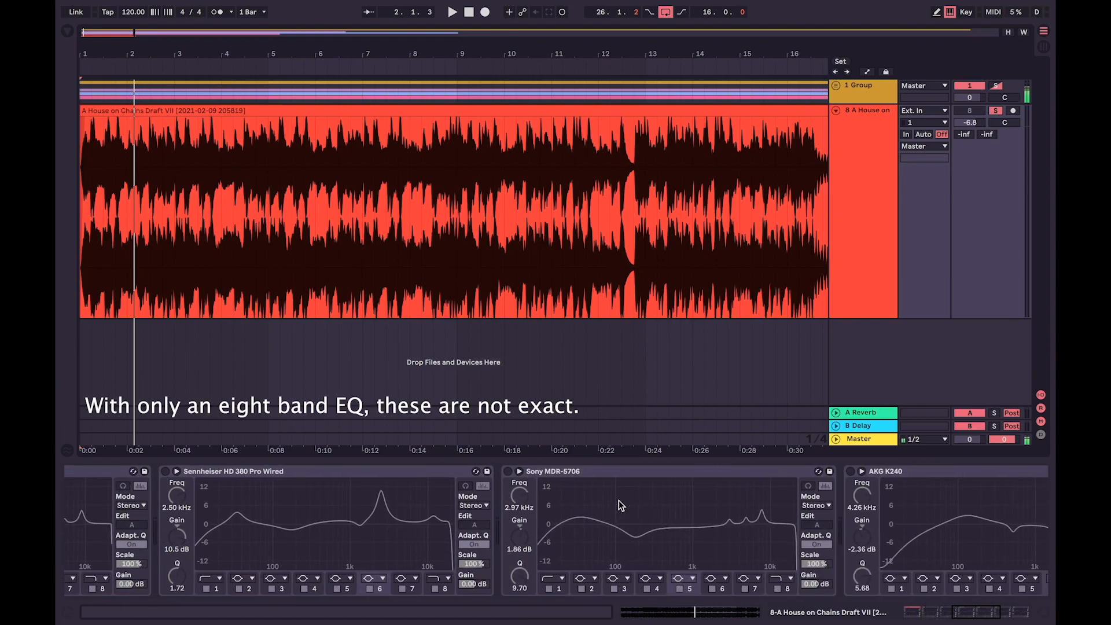
scroll(right, 3)
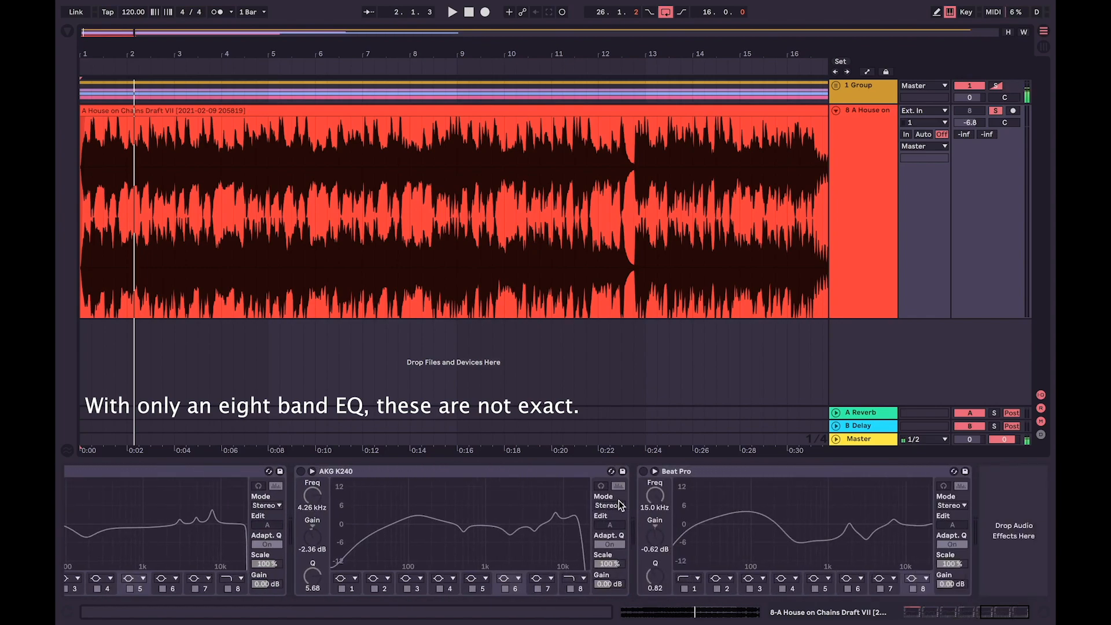
mouse_move(669, 476)
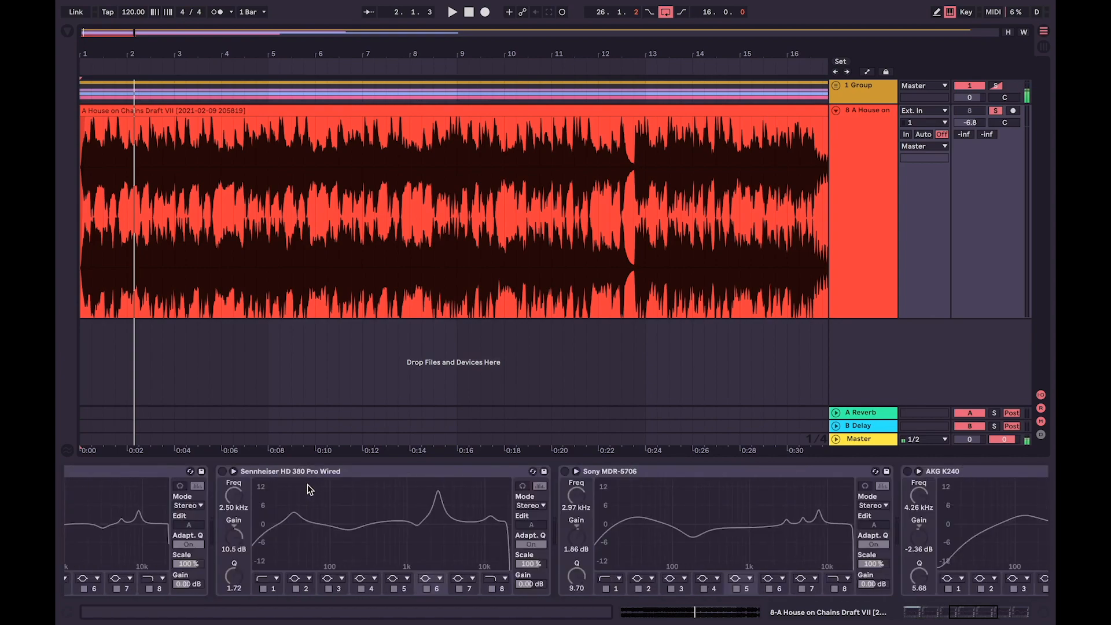
scroll(right, 3)
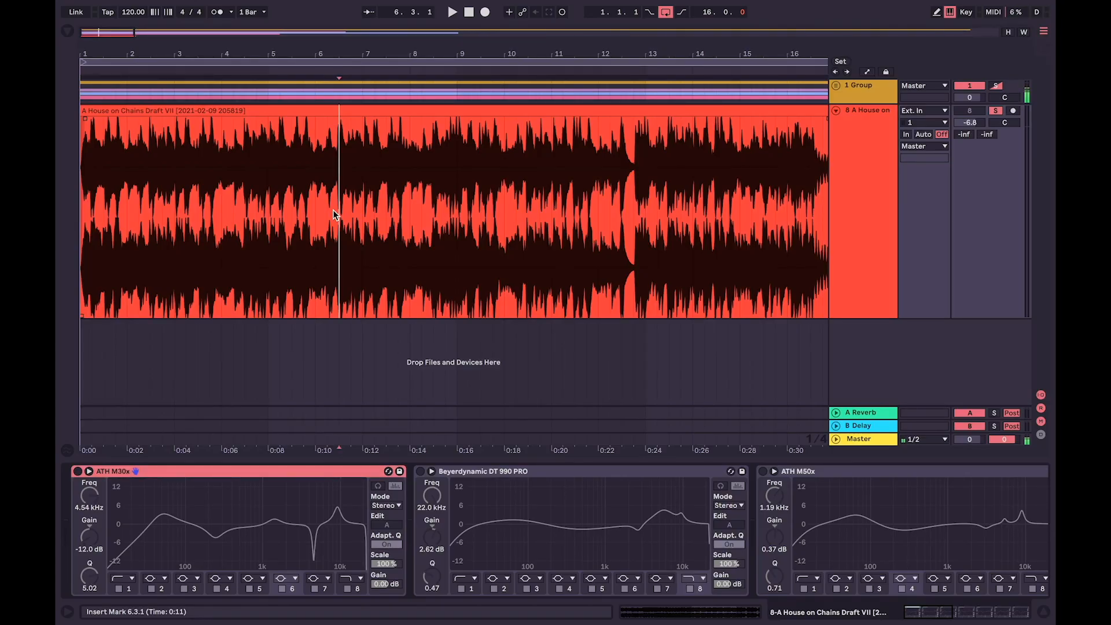
Step: Start playback to hear the track through the ATH M30x EQ Eight
click(451, 11)
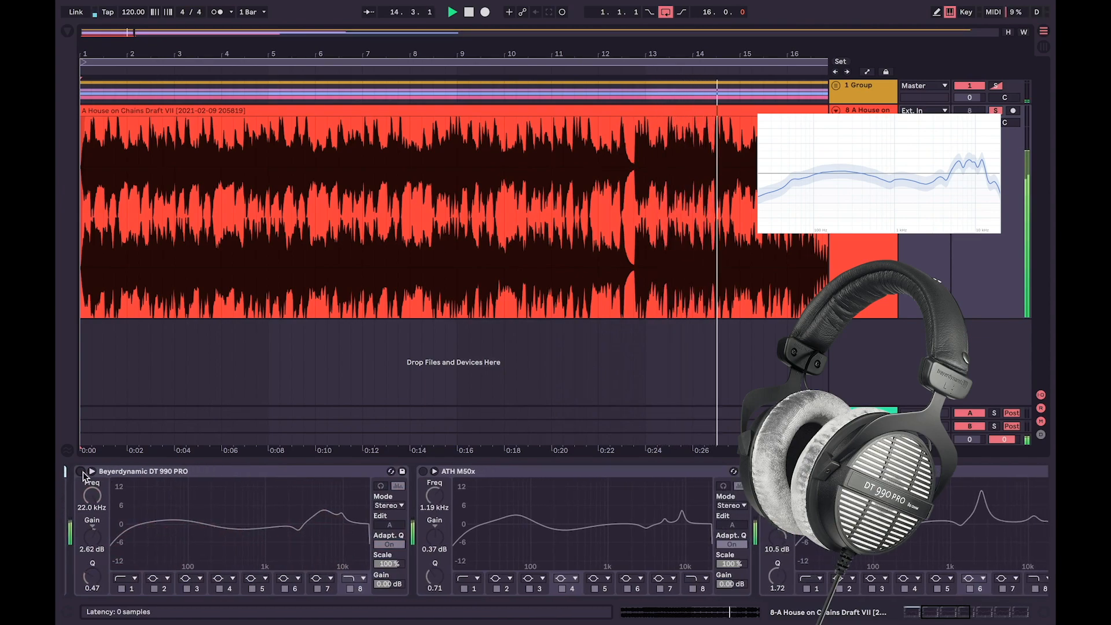
Step: Switch on the Beyerdynamic DT 990 PRO EQ, then the ATH M50x EQ
click(79, 472)
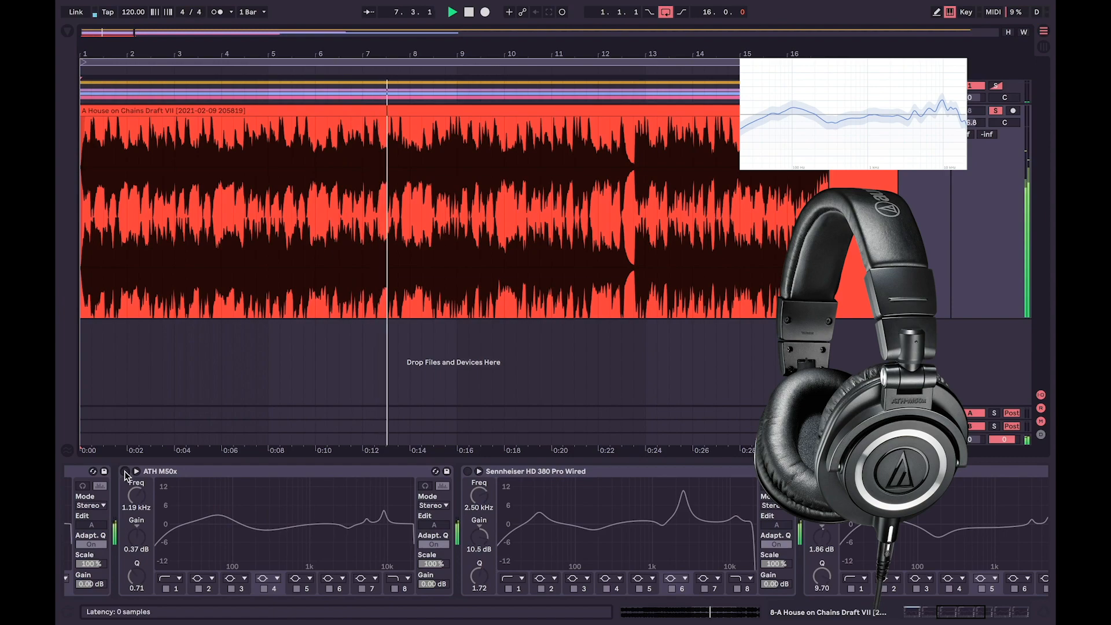
click(125, 470)
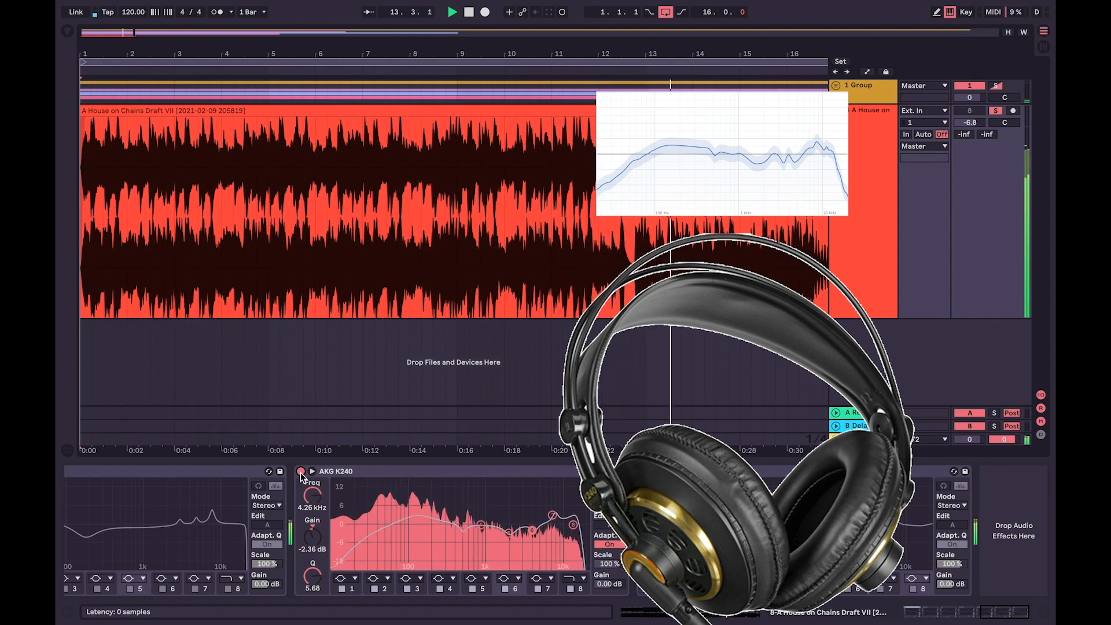
Step: Turn off the AKG K240 EQ, restart playback, and enable the Beat Pro EQ
click(300, 471)
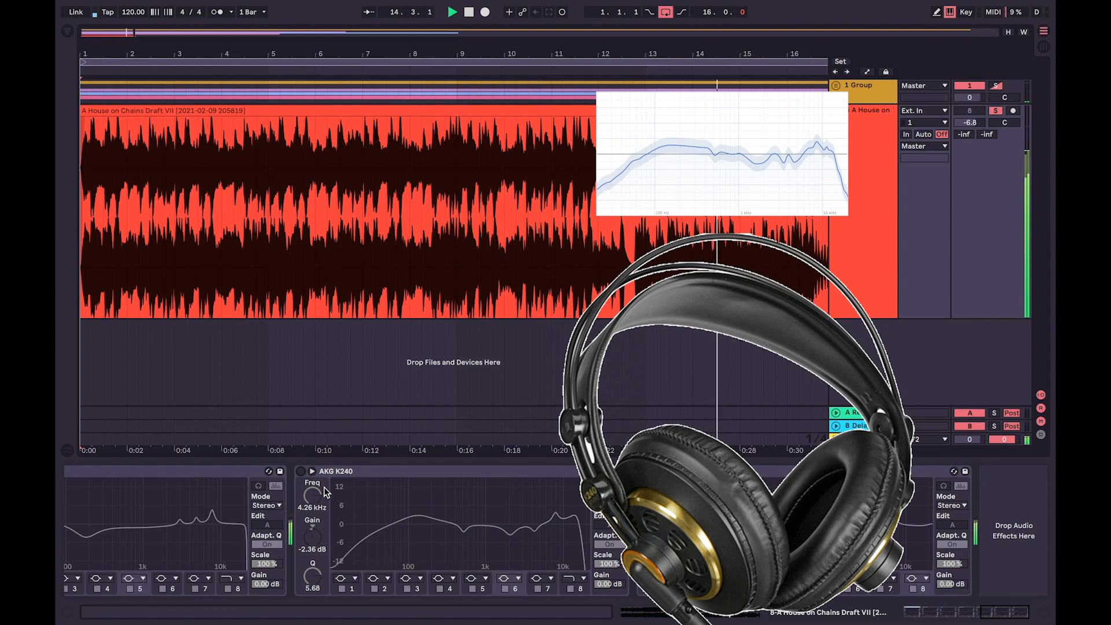
click(300, 471)
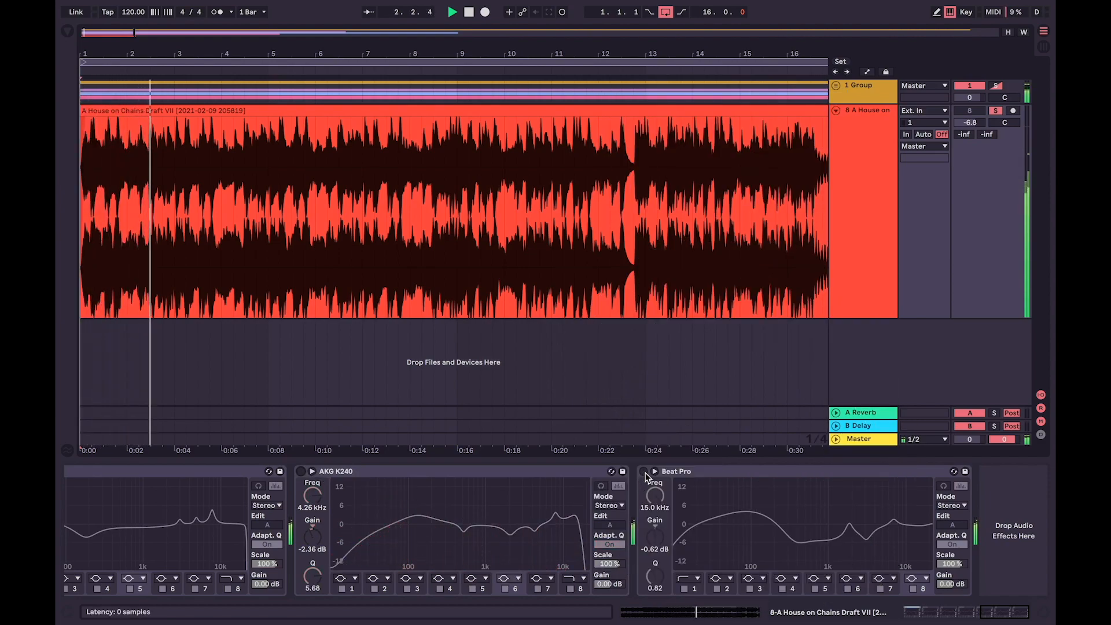
click(643, 470)
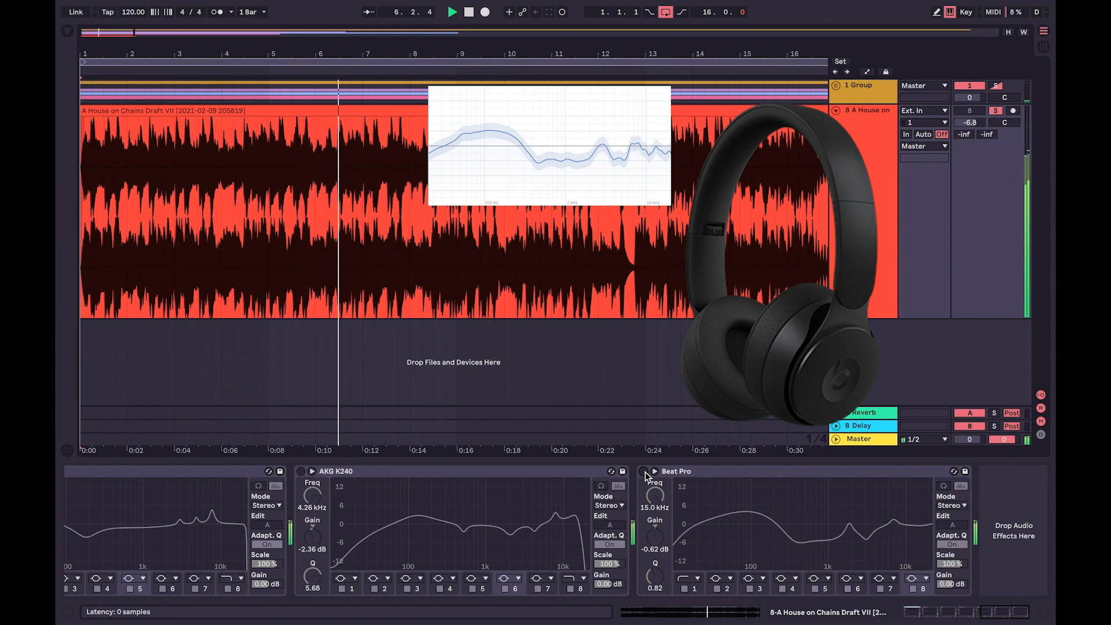
Step: Toggle the Beat Pro EQ Eight activator while the song plays
click(643, 470)
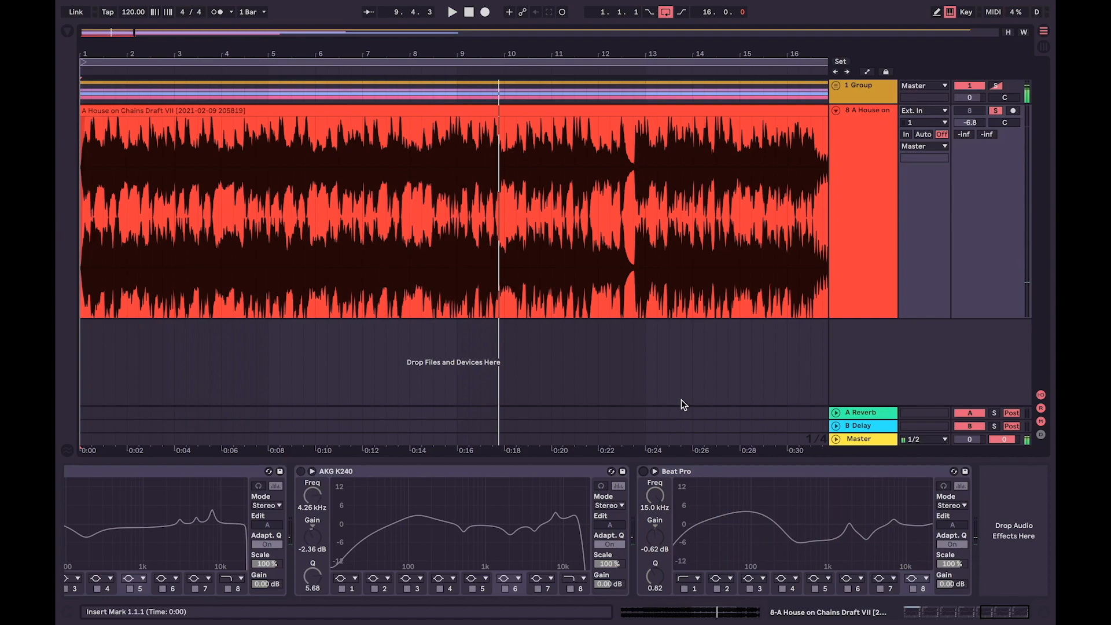
mouse_move(482, 534)
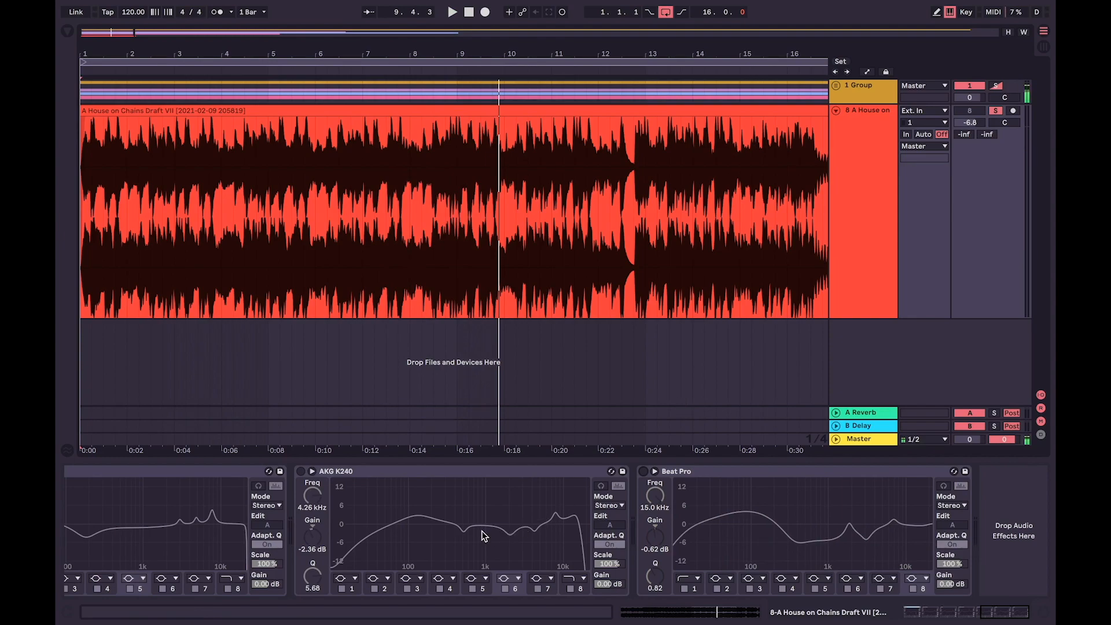